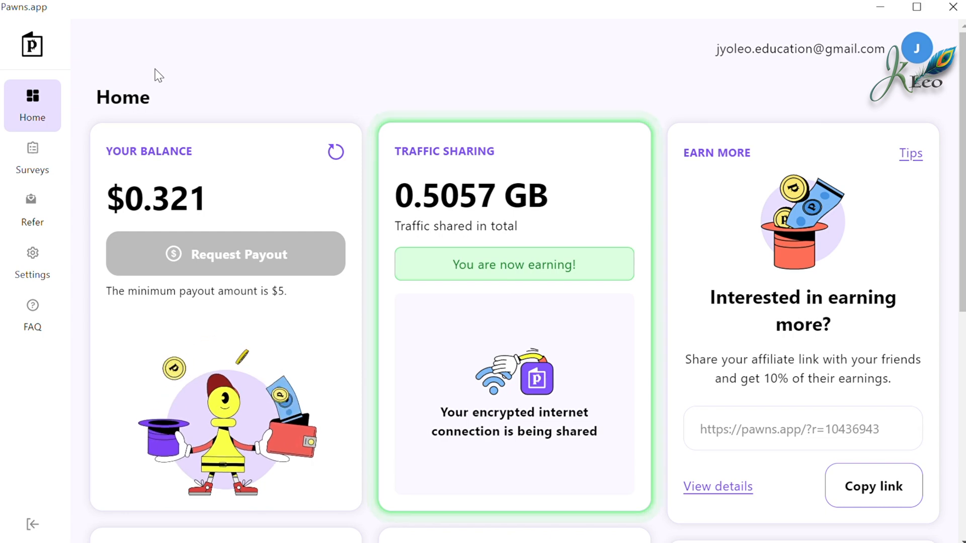
{"action": "mouse_move", "coordinate": [825, 112]}
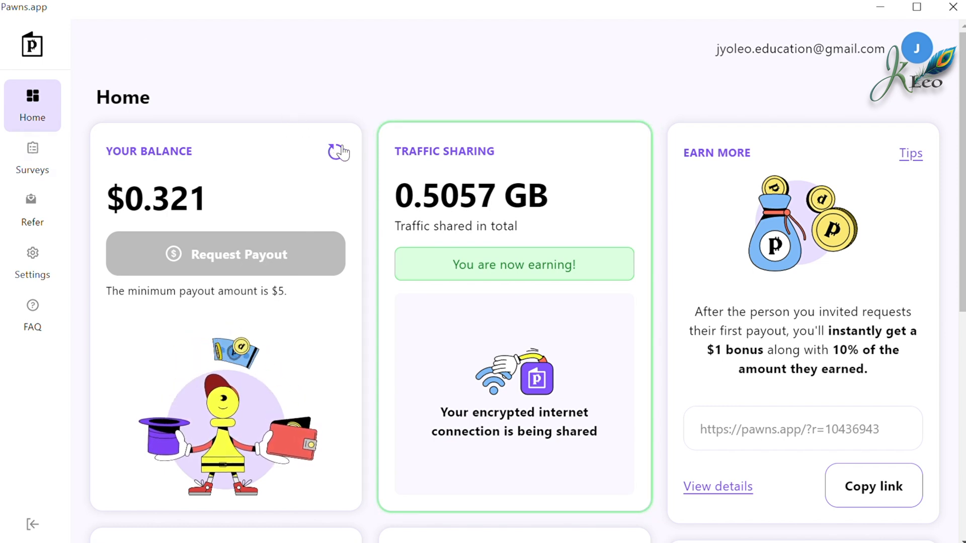
Refresh the Your Balance card until 'Balance refreshed successfully' confirms $0.321
{"action": "left_click", "coordinate": [338, 152]}
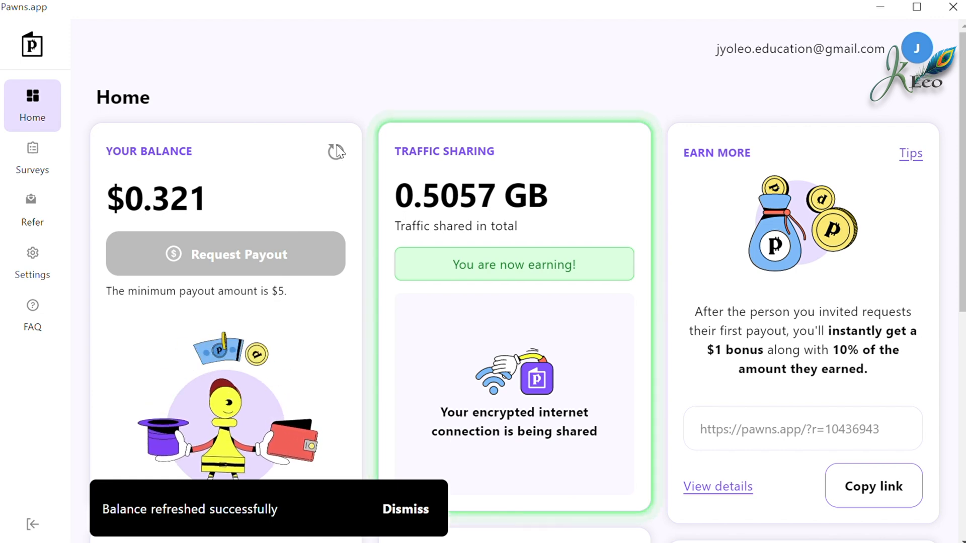
{"action": "left_click", "coordinate": [405, 509]}
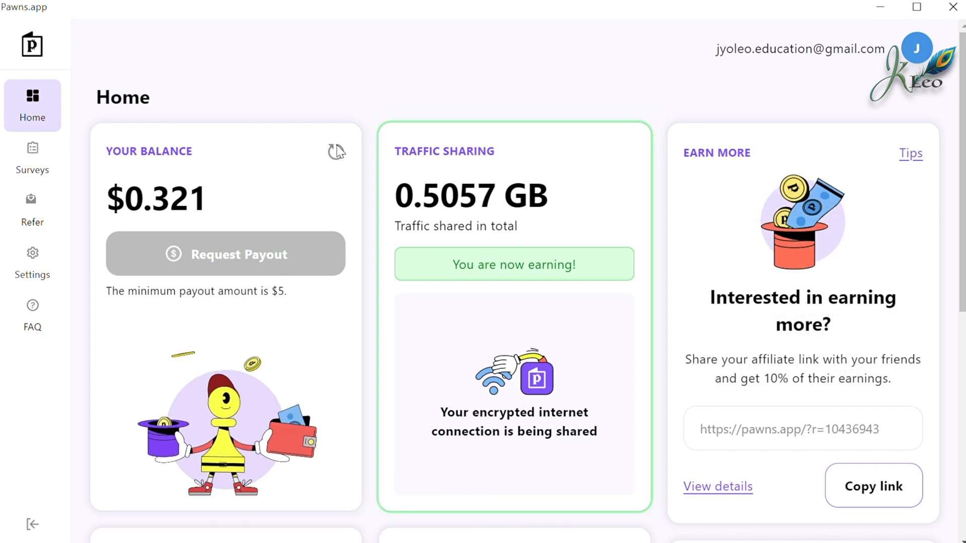
{"action": "scroll", "scroll_direction": "down", "scroll_amount": 3}
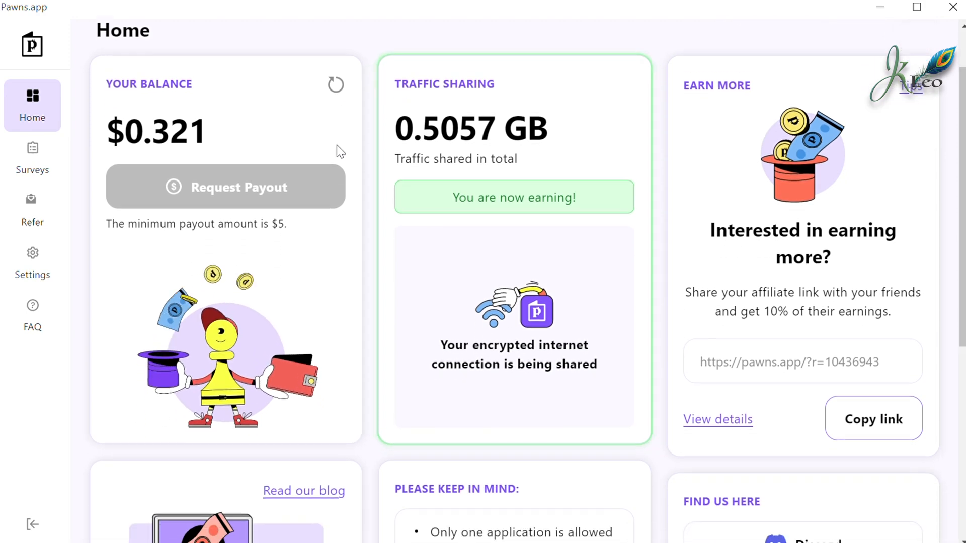
{"action": "scroll", "scroll_direction": "down", "scroll_amount": 3}
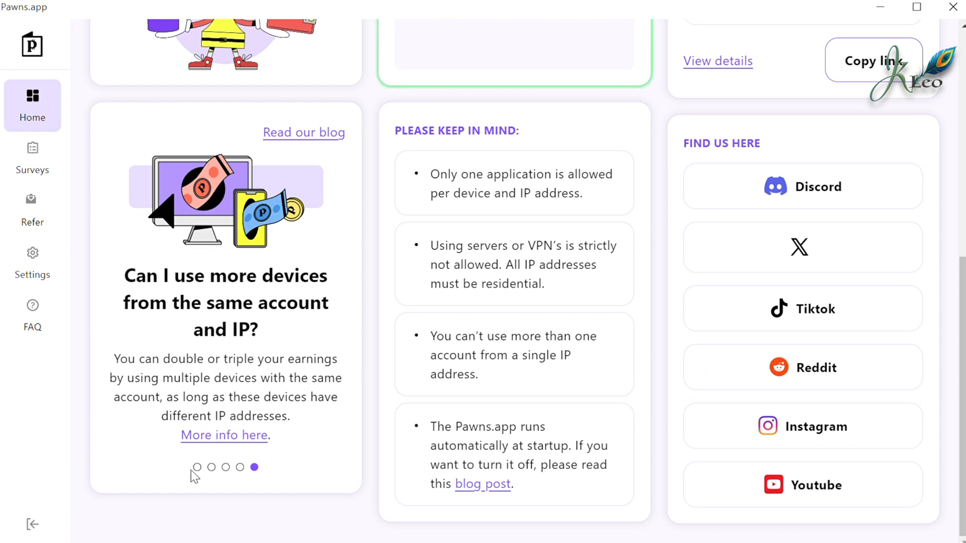
{"action": "left_click", "coordinate": [198, 466]}
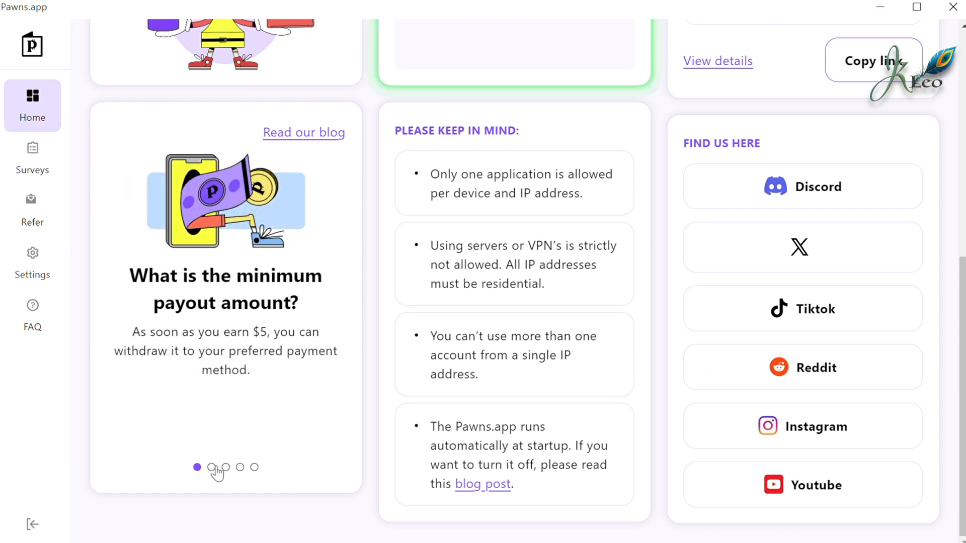
{"action": "left_click", "coordinate": [227, 468]}
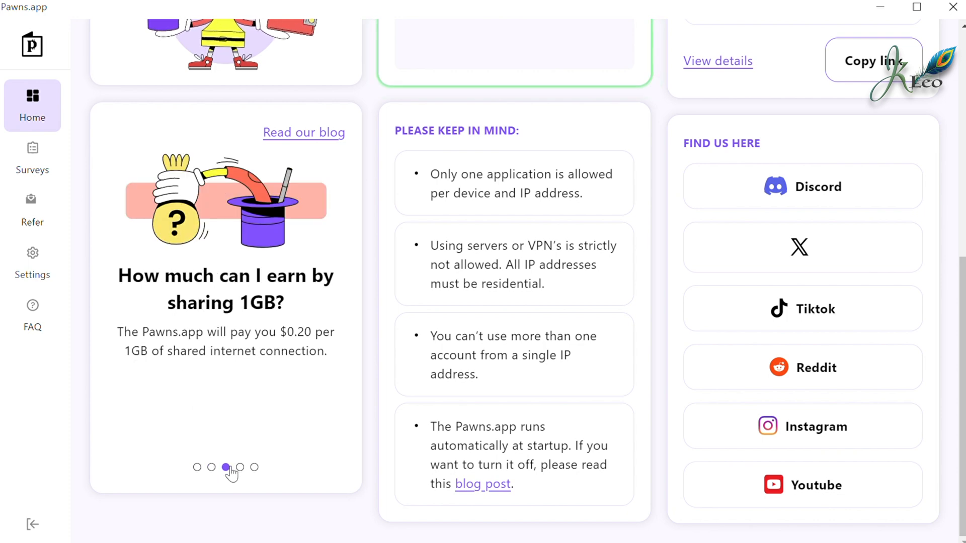
{"action": "left_click", "coordinate": [240, 467]}
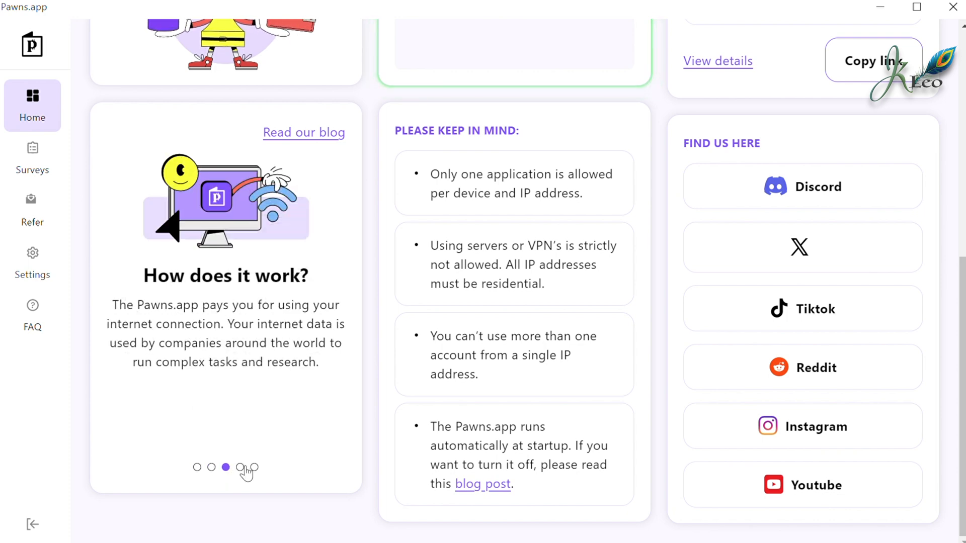
{"action": "left_click", "coordinate": [241, 466]}
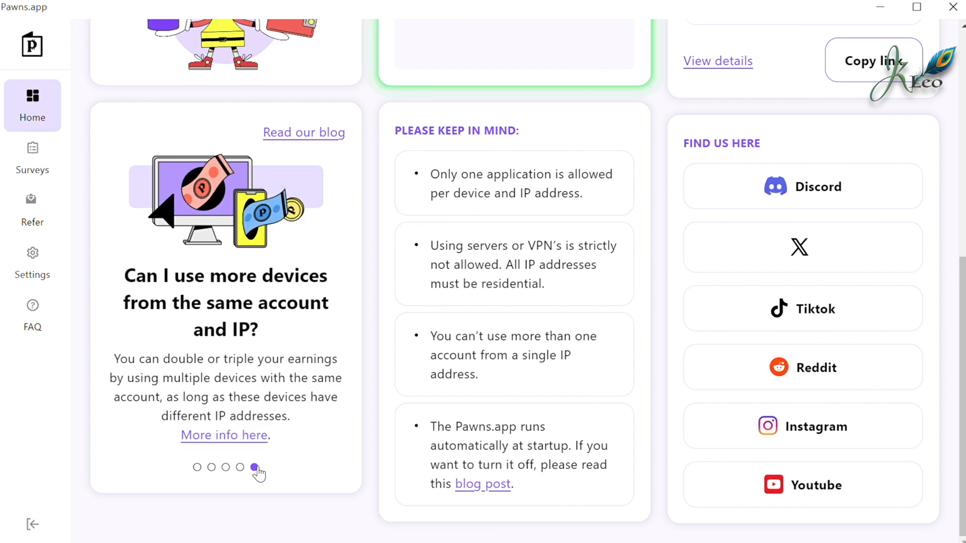
{"action": "scroll", "scroll_direction": "up", "scroll_amount": 3}
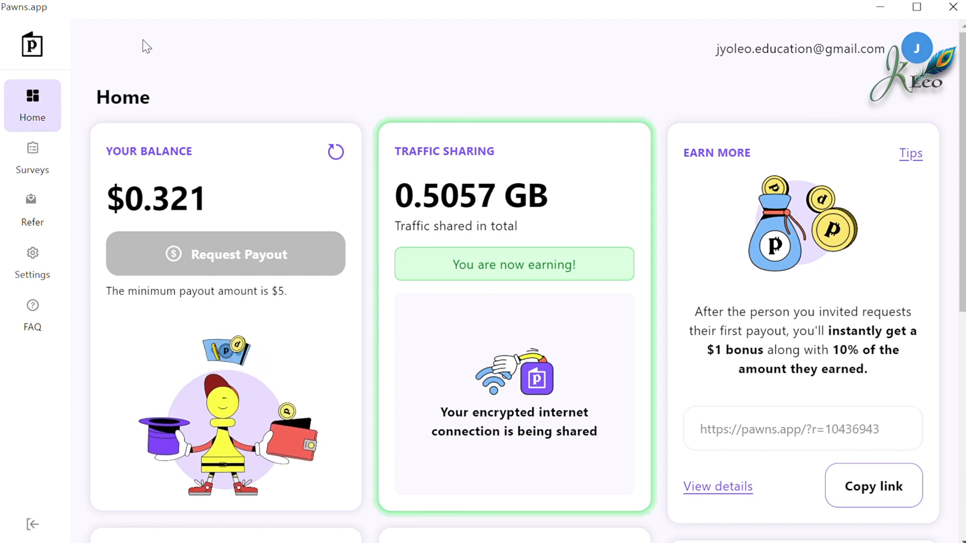
{"action": "mouse_move", "coordinate": [303, 127]}
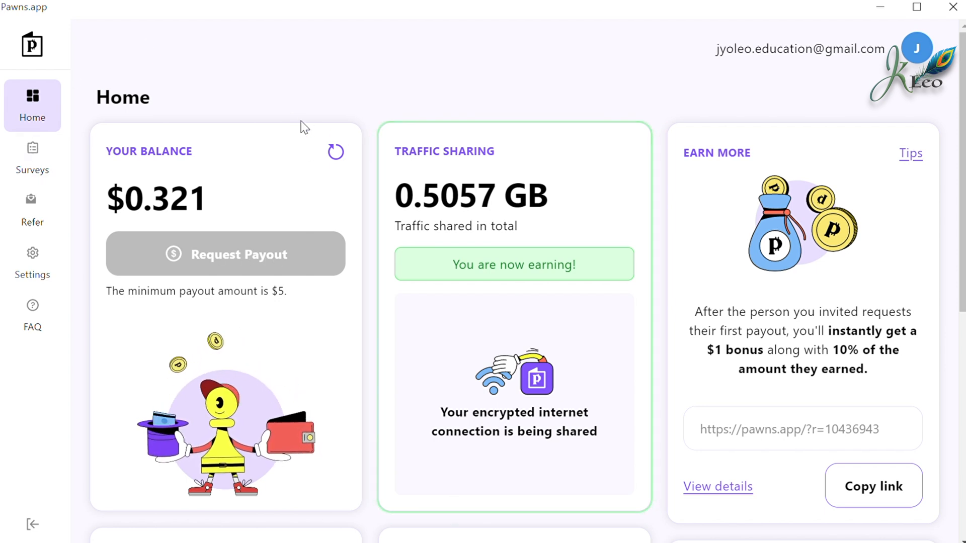
Refresh the Your Balance card again, confirming $0.321 with traffic sharing still earning
{"action": "left_click", "coordinate": [336, 152]}
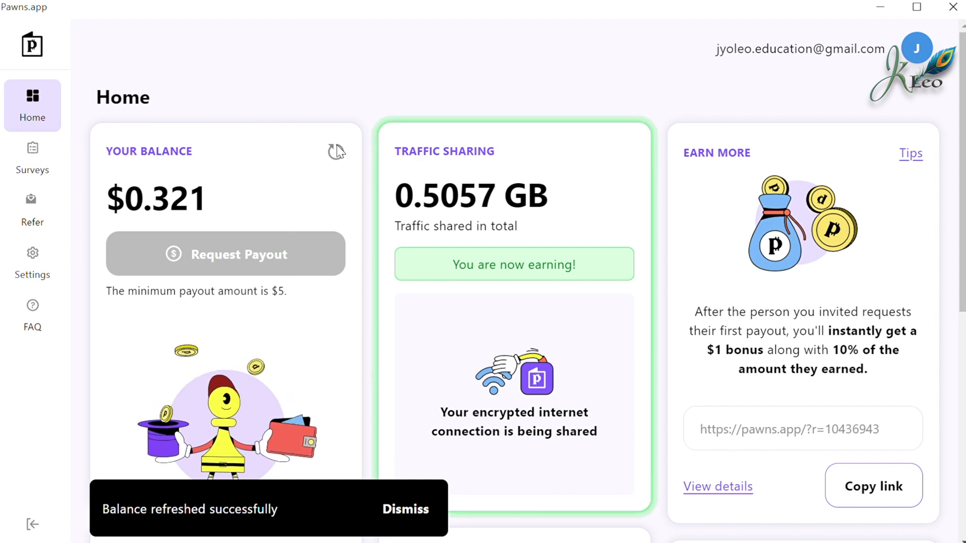
{"action": "left_click", "coordinate": [404, 510]}
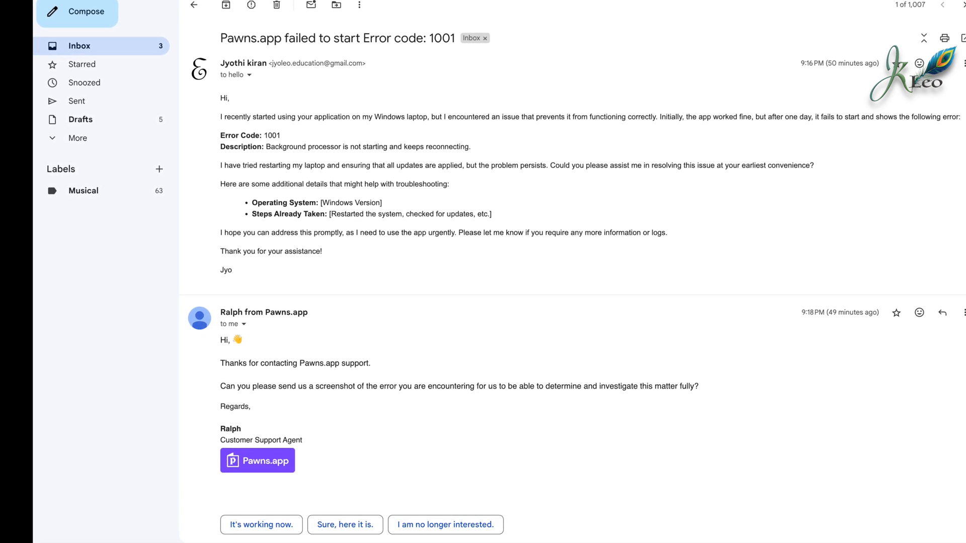
Scroll through the Gmail support thread to Ralph's reply requesting a screenshot of error 1001
{"action": "scroll", "scroll_direction": "up", "scroll_amount": 3}
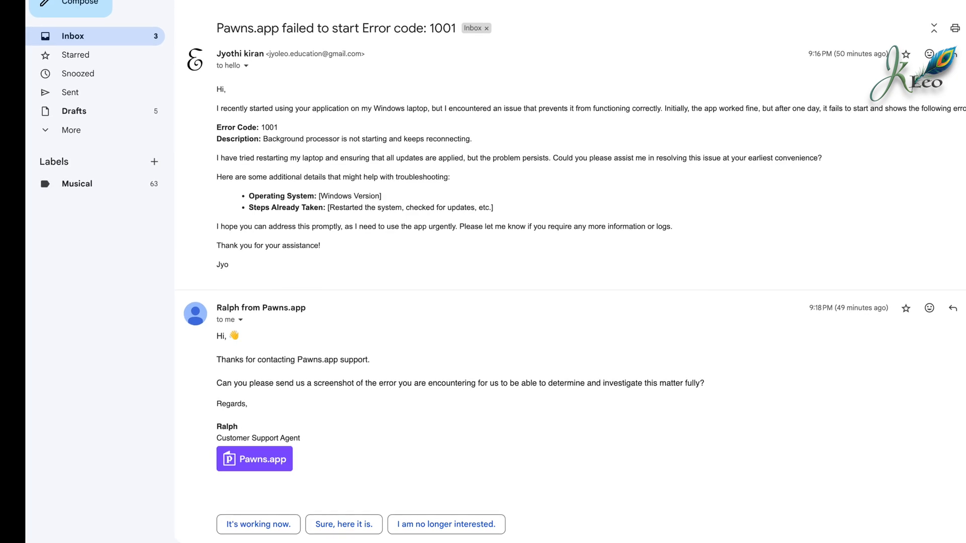
{"action": "scroll", "scroll_direction": "up", "scroll_amount": 3}
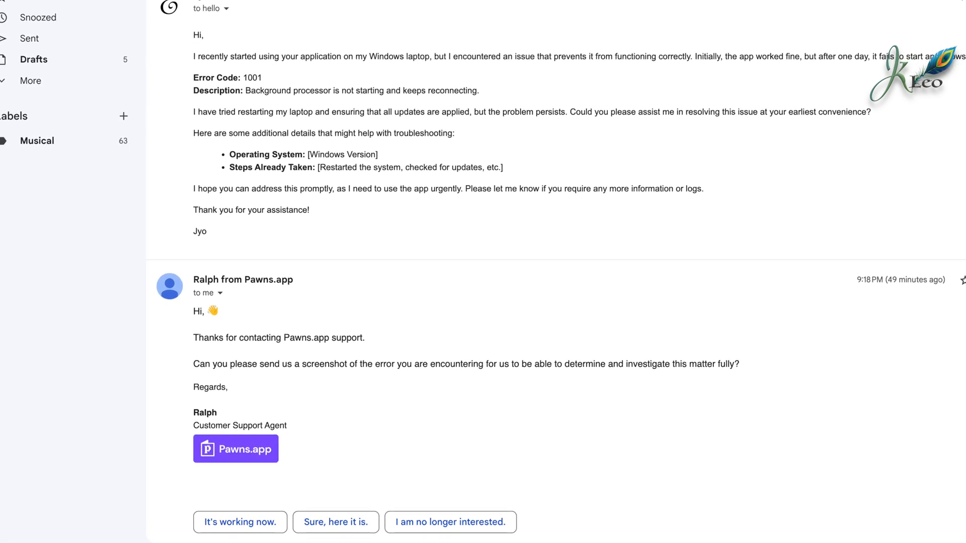
{"action": "scroll", "scroll_direction": "up", "scroll_amount": 3}
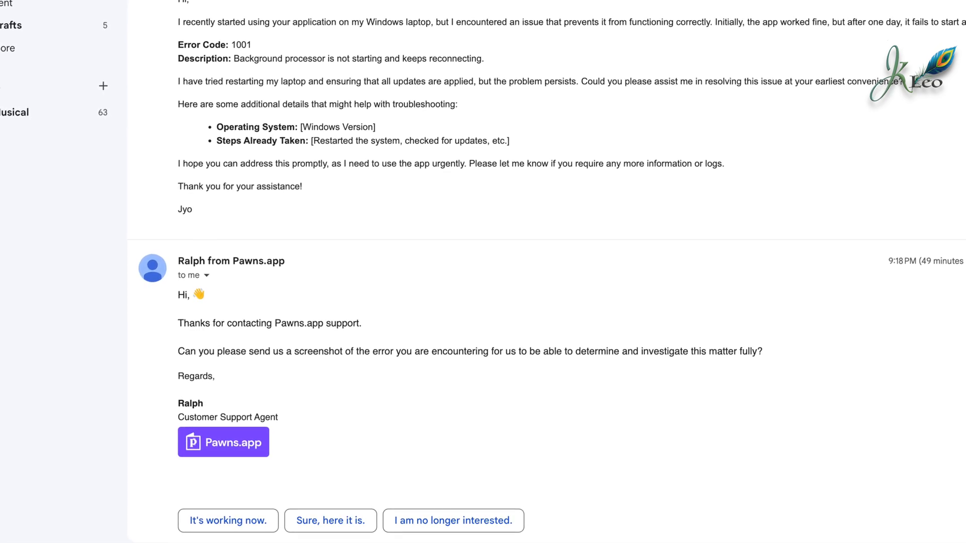
{"action": "scroll", "scroll_direction": "up", "scroll_amount": 3}
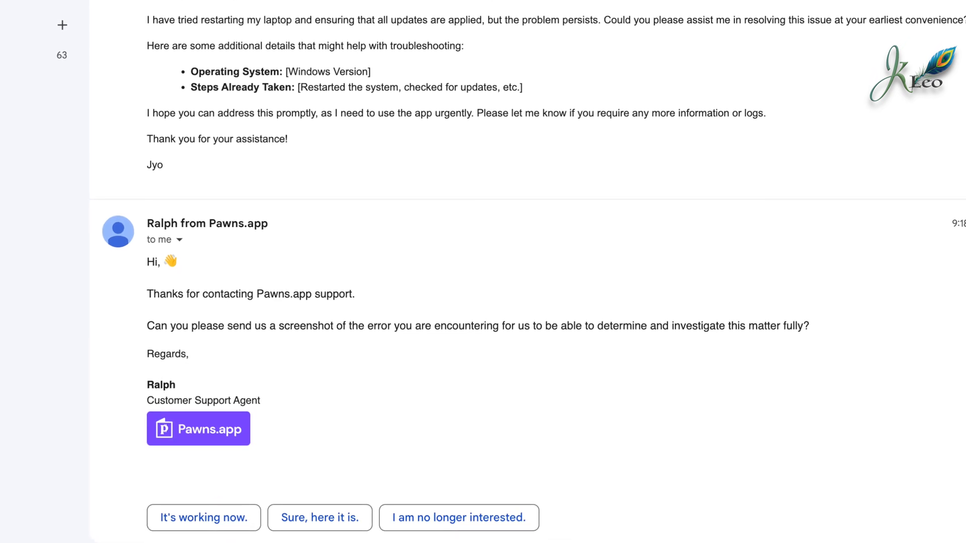
{"action": "scroll", "scroll_direction": "up", "scroll_amount": 3}
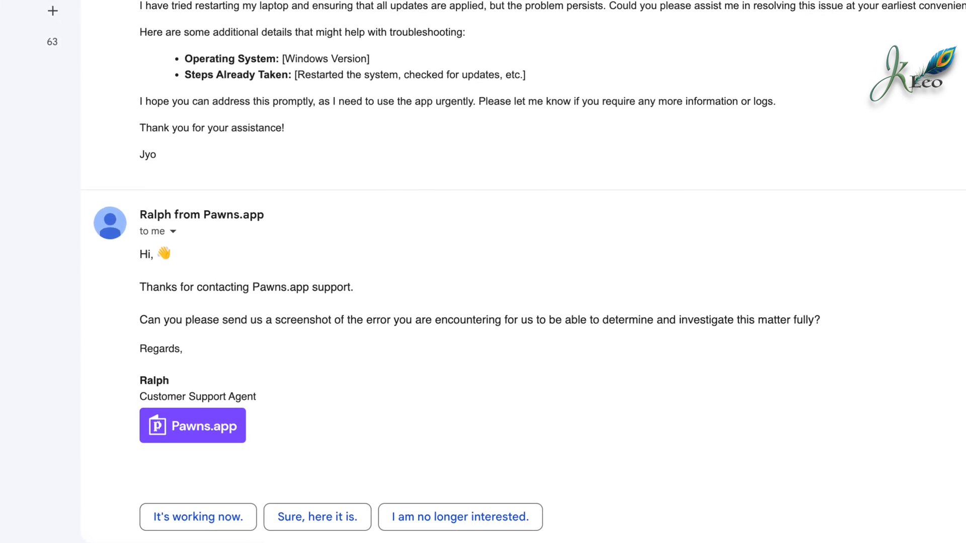
{"action": "scroll", "scroll_direction": "down", "scroll_amount": 3}
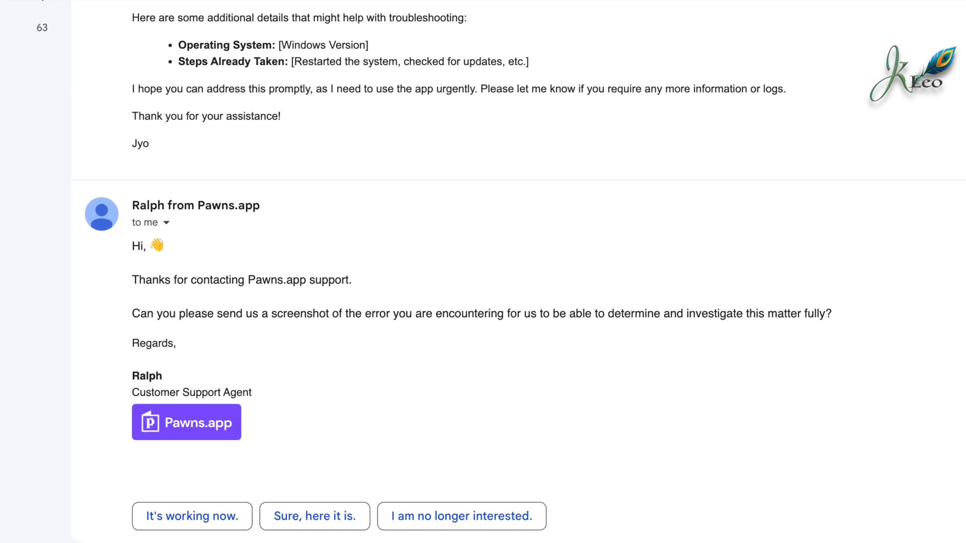
{"action": "scroll", "scroll_direction": "up", "scroll_amount": 3}
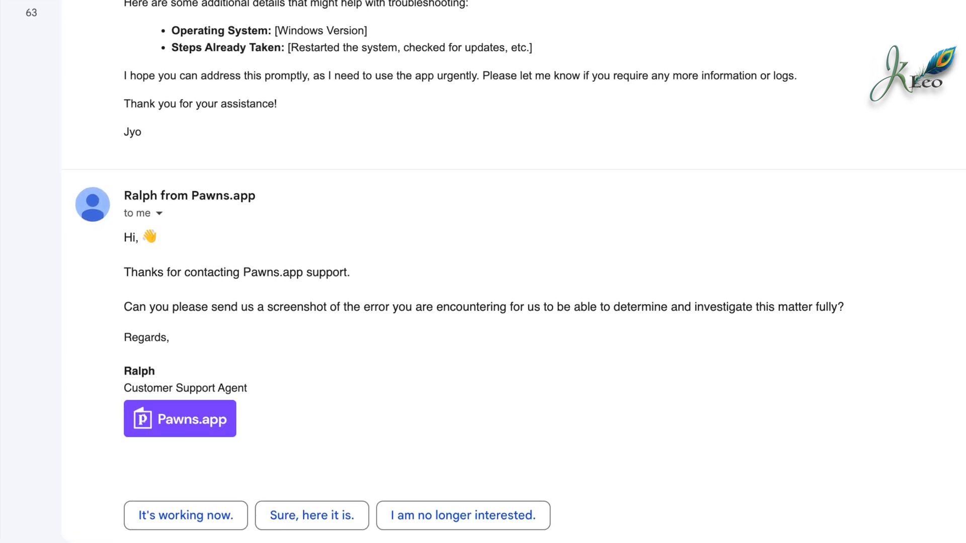
{"action": "scroll", "scroll_direction": "up", "scroll_amount": 3}
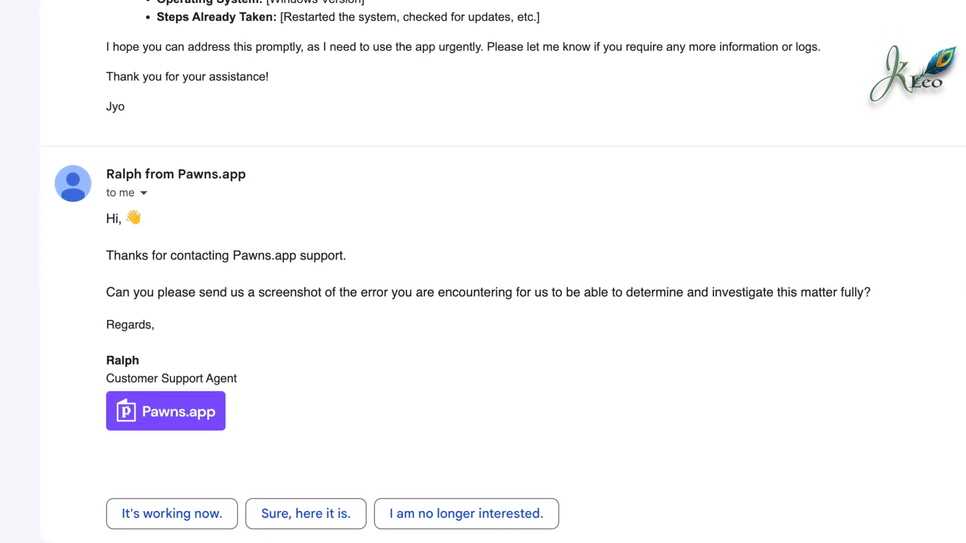
{"action": "scroll", "scroll_direction": "down", "scroll_amount": 3}
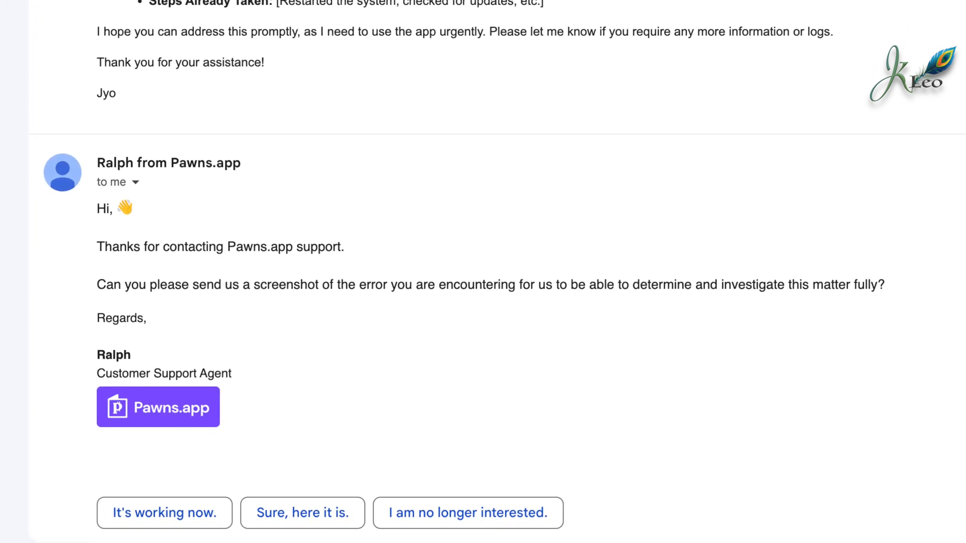
{"action": "scroll", "scroll_direction": "up", "scroll_amount": 3}
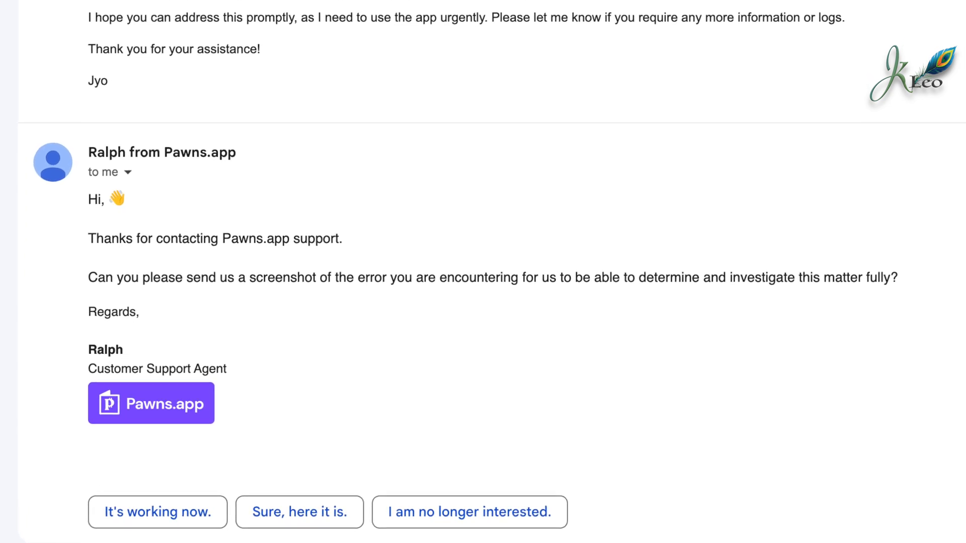
{"action": "scroll", "scroll_direction": "up", "scroll_amount": 3}
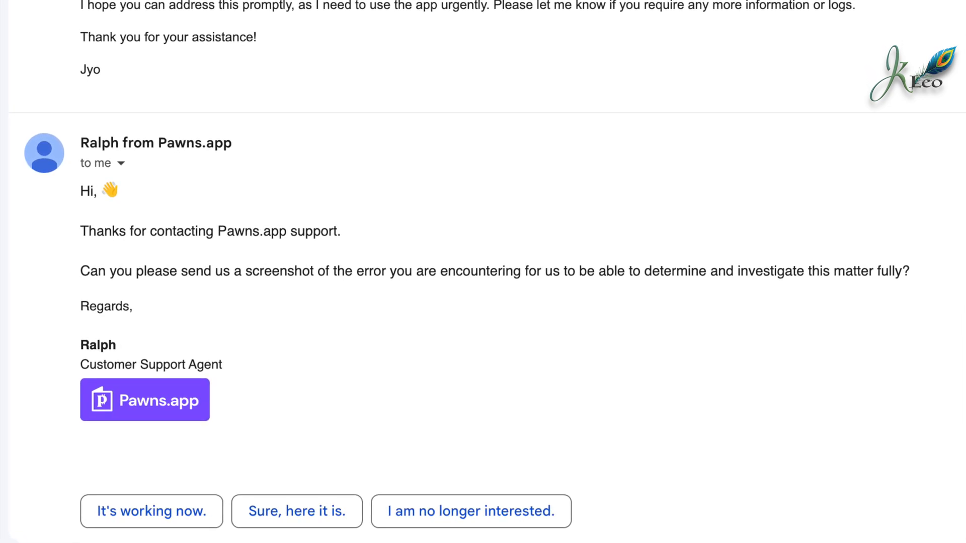
{"action": "scroll", "scroll_direction": "up", "scroll_amount": 3}
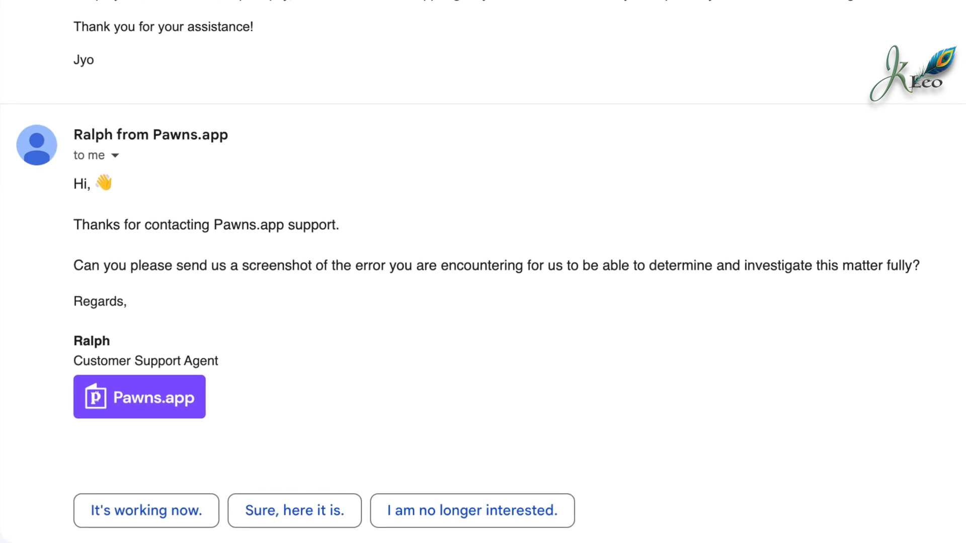
{"action": "scroll", "scroll_direction": "up", "scroll_amount": 3}
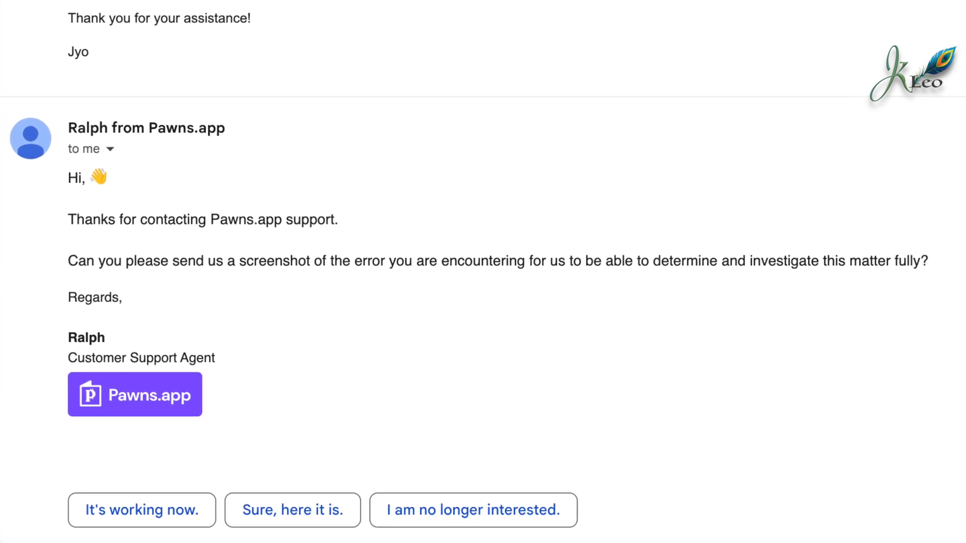
{"action": "scroll", "scroll_direction": "up", "scroll_amount": 3}
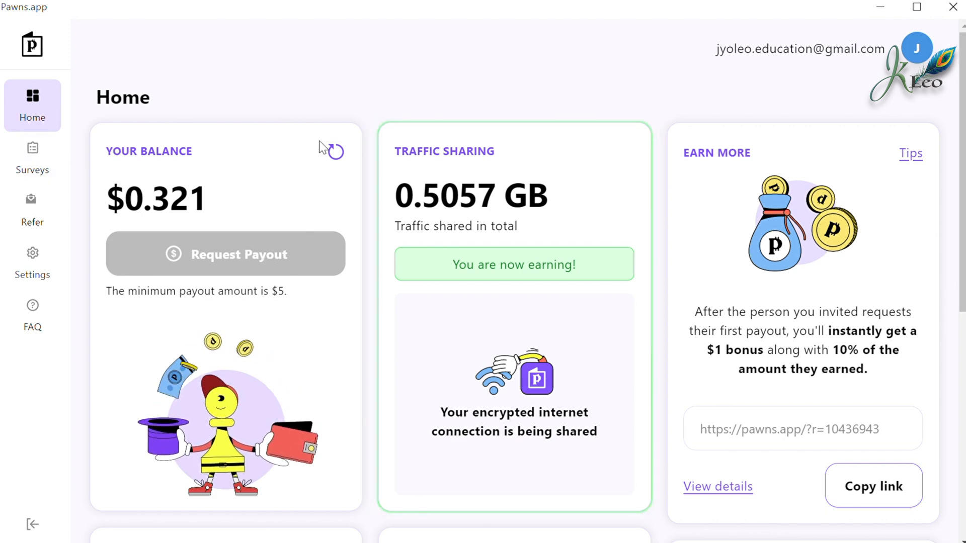
Refresh the Your Balance card, confirming $0.321 with 0.5057 GB shared while earning
{"action": "left_click", "coordinate": [335, 150]}
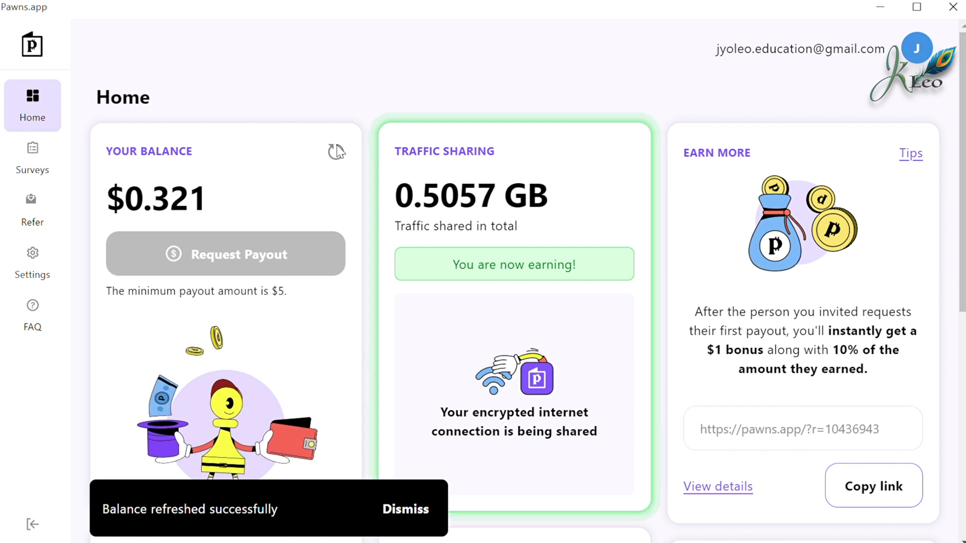
{"action": "left_click", "coordinate": [404, 509]}
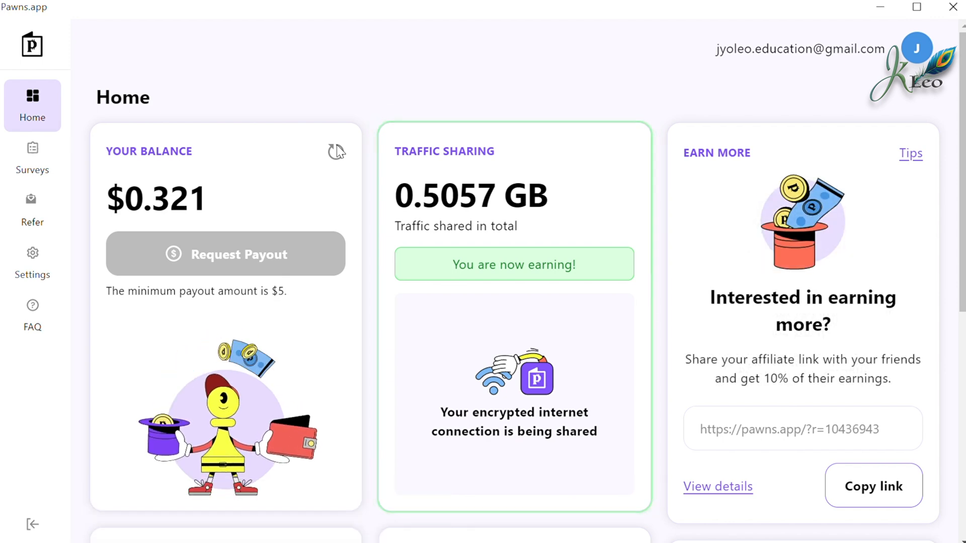
{"action": "scroll", "scroll_direction": "down", "scroll_amount": 3}
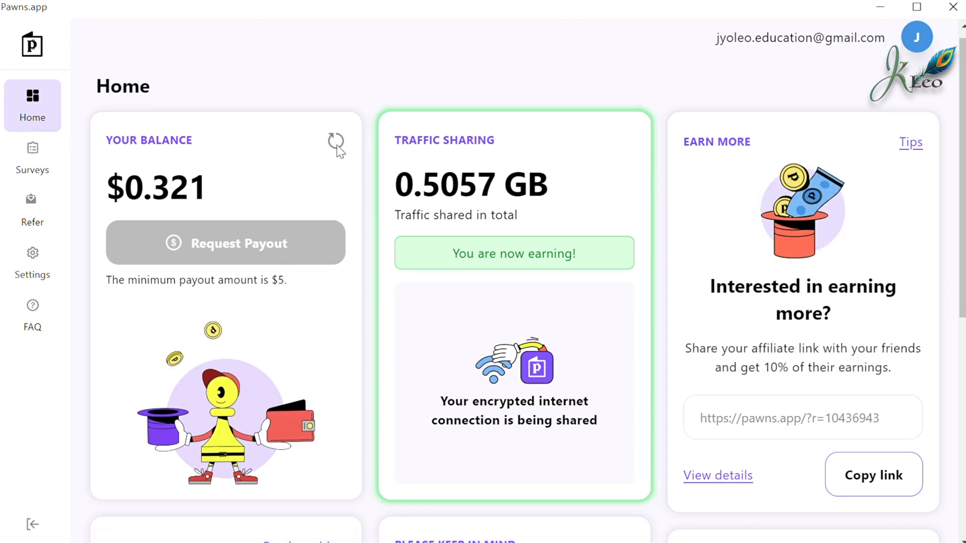
{"action": "scroll", "scroll_direction": "down", "scroll_amount": 3}
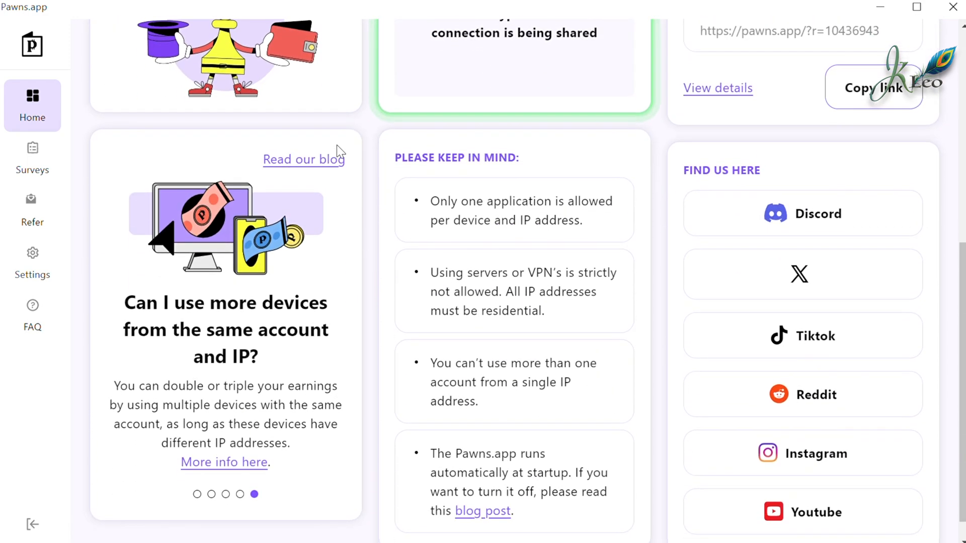
{"action": "scroll", "scroll_direction": "down", "scroll_amount": 3}
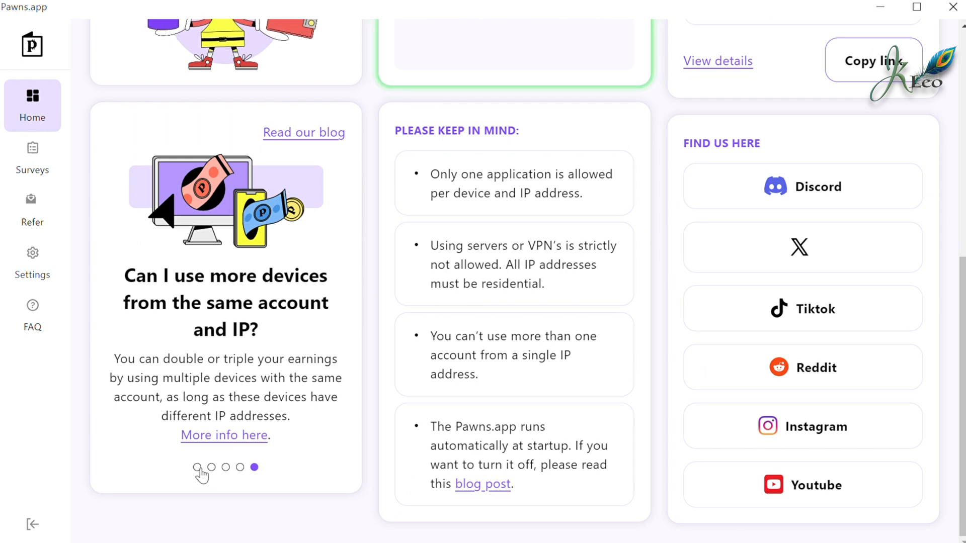
{"action": "left_click", "coordinate": [199, 467]}
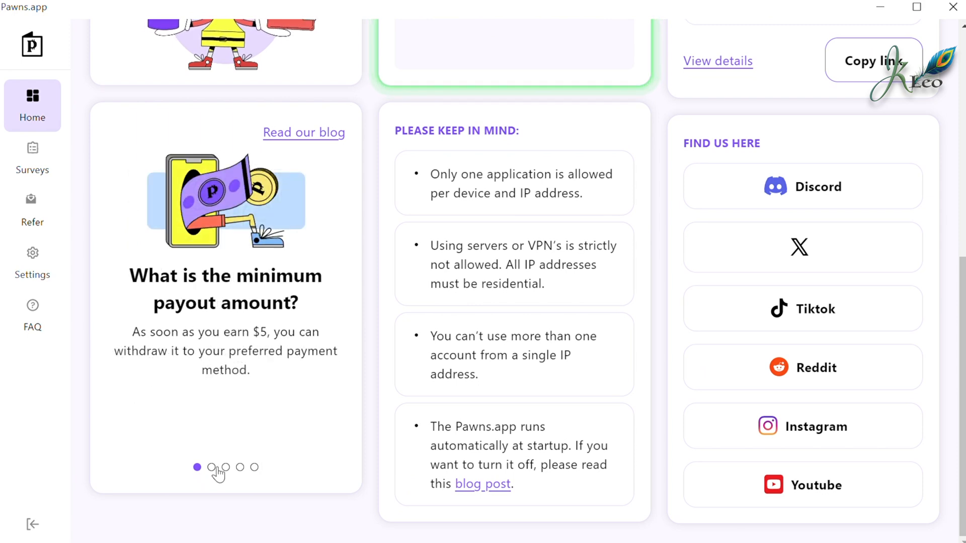
{"action": "left_click", "coordinate": [211, 467]}
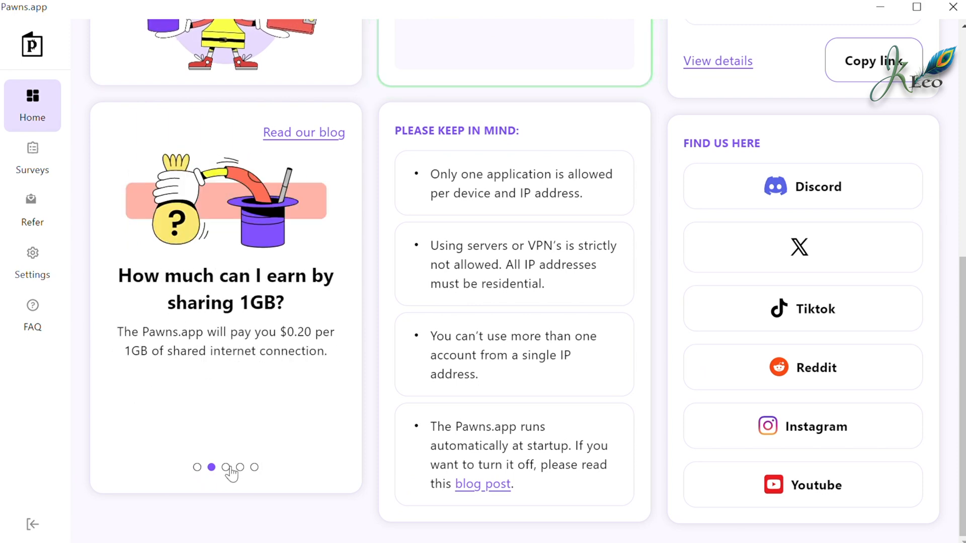
{"action": "left_click", "coordinate": [226, 467]}
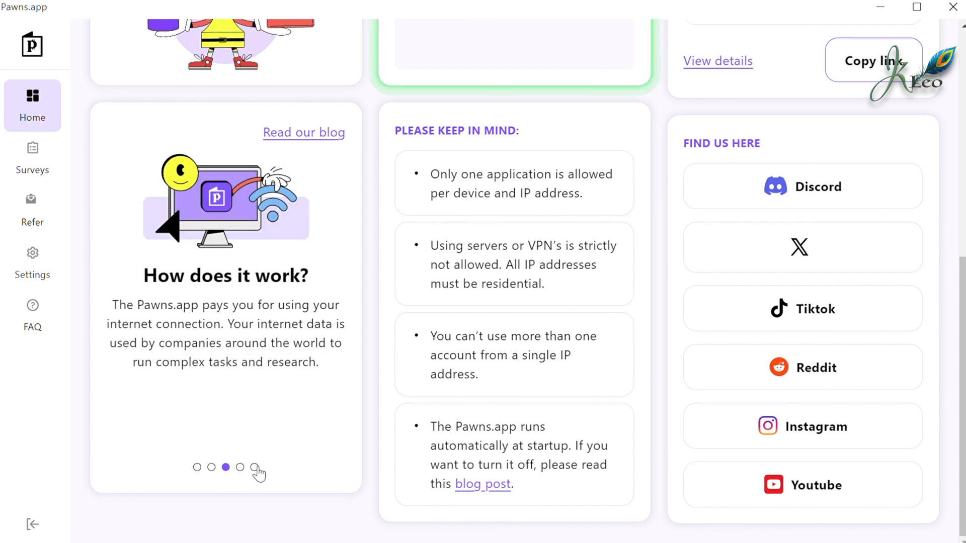
{"action": "left_click", "coordinate": [240, 467]}
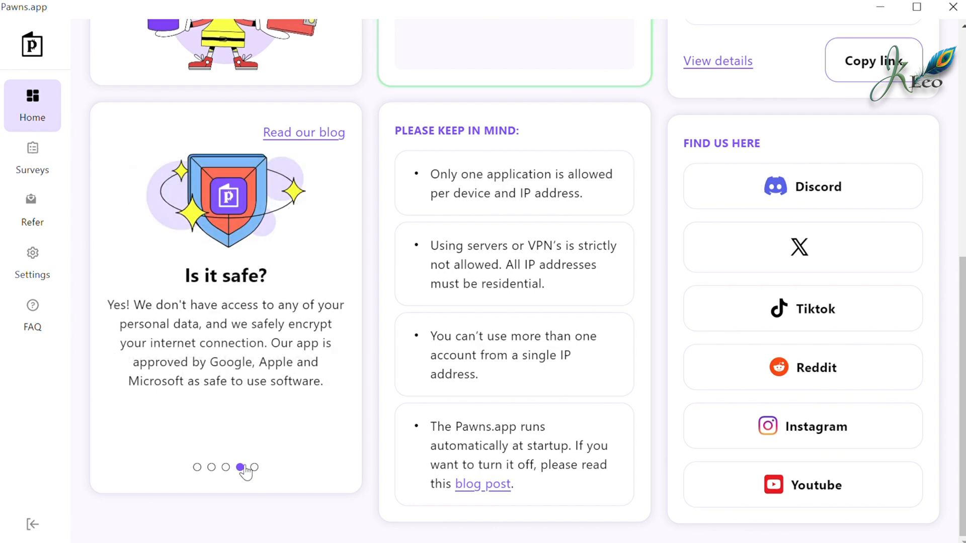
{"action": "scroll", "scroll_direction": "up", "scroll_amount": 3}
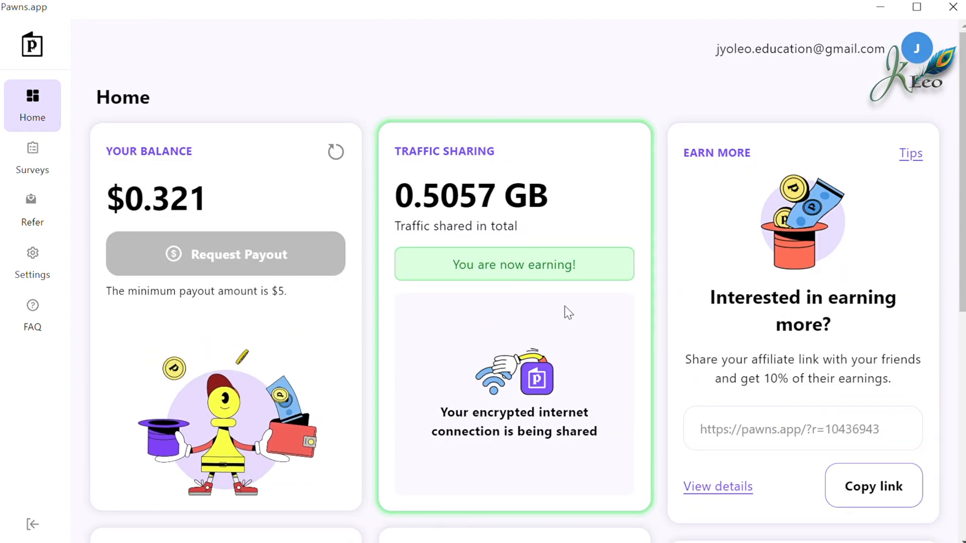
{"action": "mouse_move", "coordinate": [531, 270]}
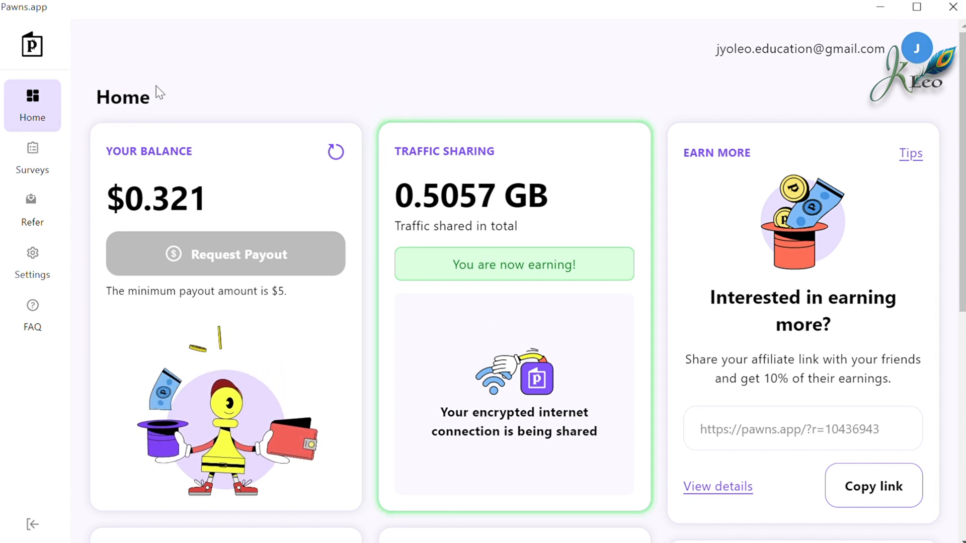
{"action": "mouse_move", "coordinate": [158, 75]}
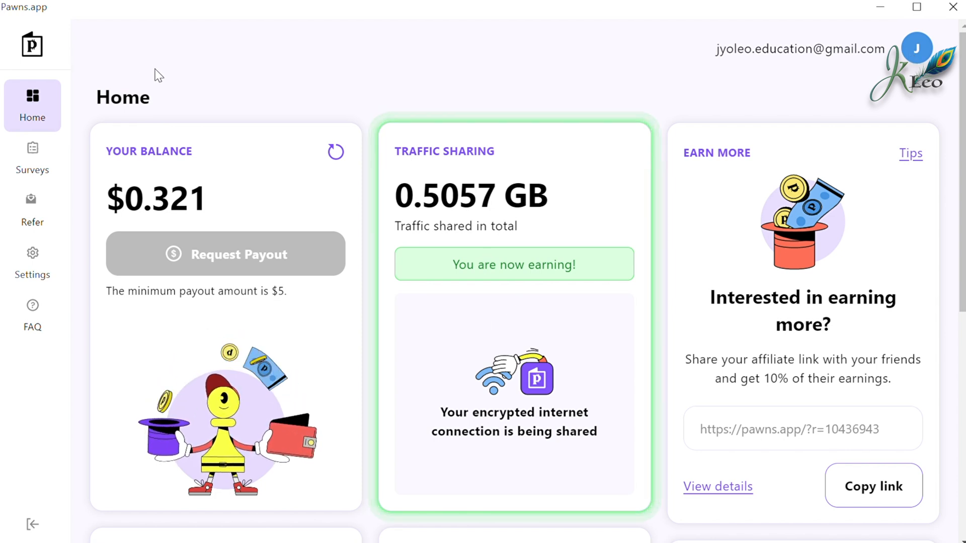
{"action": "mouse_move", "coordinate": [825, 70]}
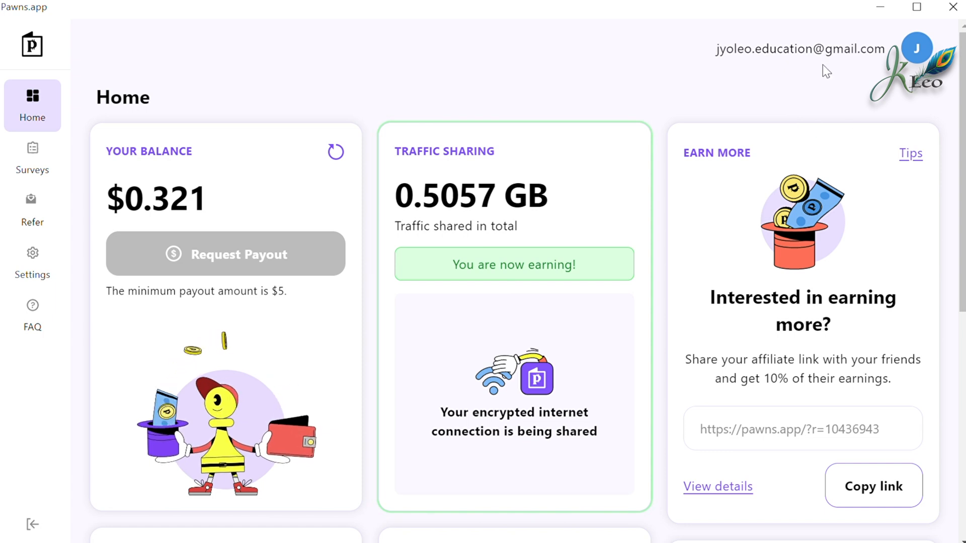